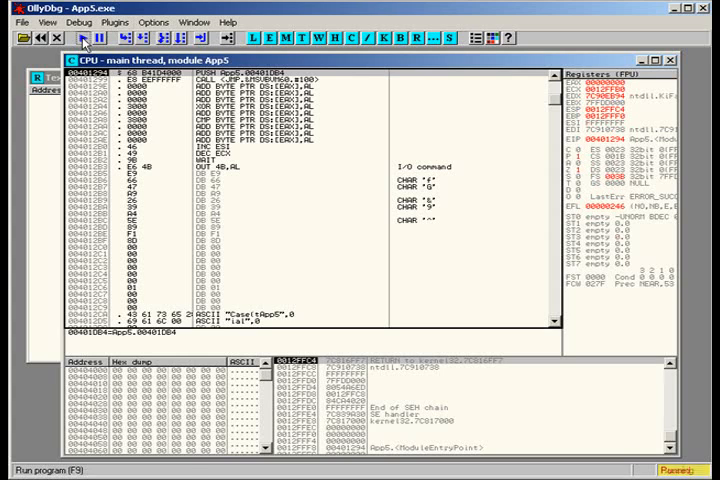
- Run App5 under the debugger and confirm a test code is rejected as invalid
click(82, 44)
text(a)
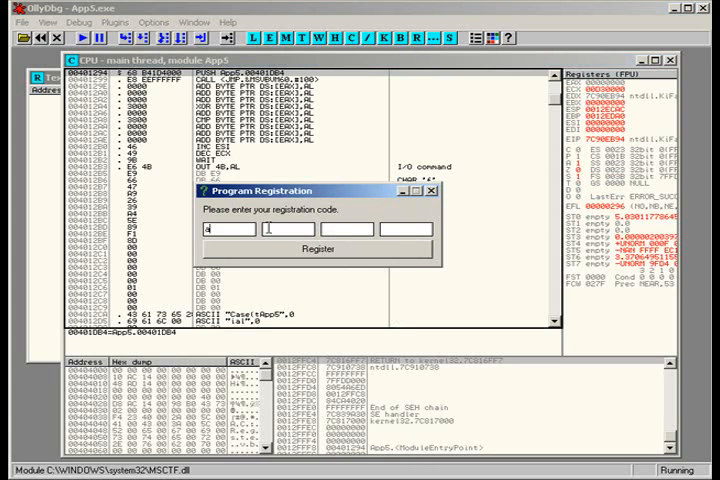
click(320, 248)
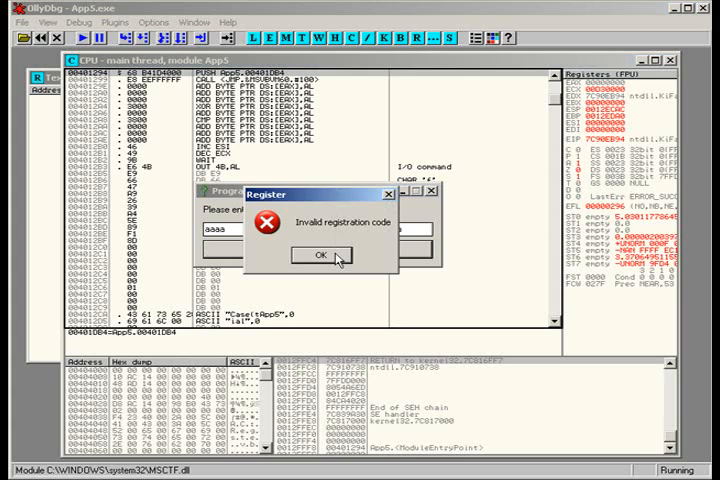
click(316, 256)
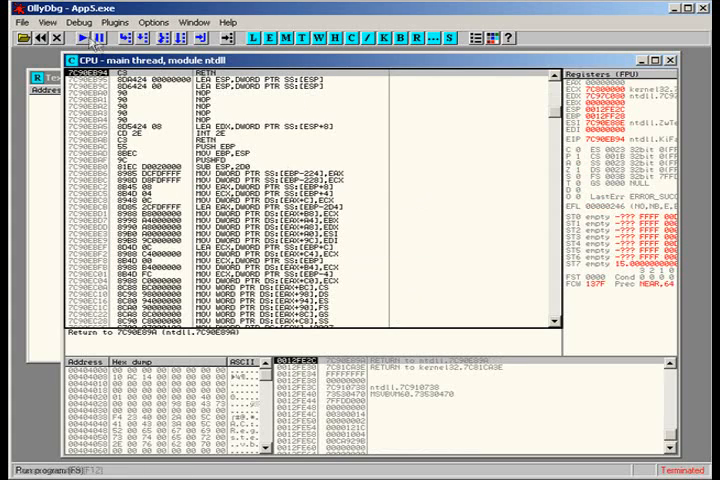
- List App5's referenced text strings and jump to the Congratulations message code
click(92, 40)
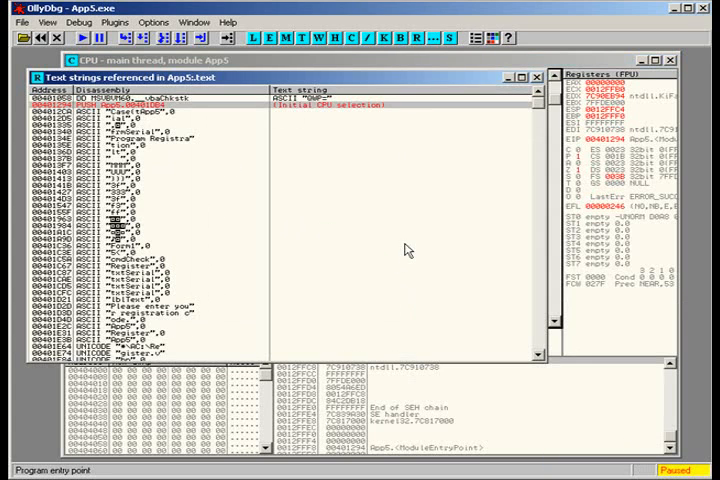
scroll(down, 3)
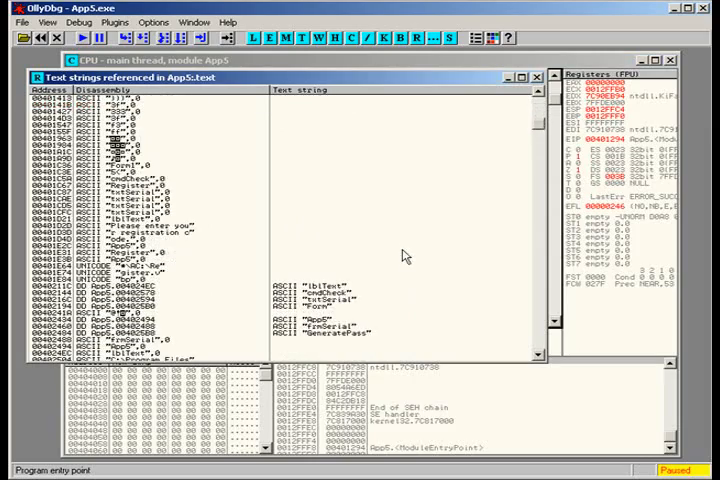
scroll(down, 3)
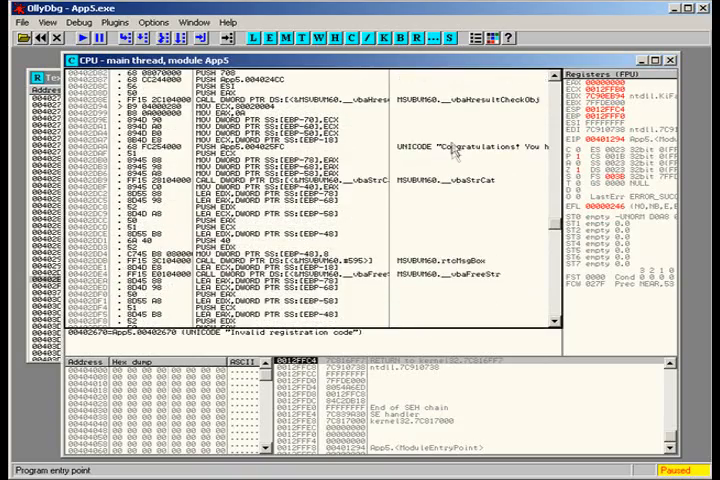
- Scroll the disassembly to the comparison calls and conditional jump above the Congratulations reference
scroll(down, 3)
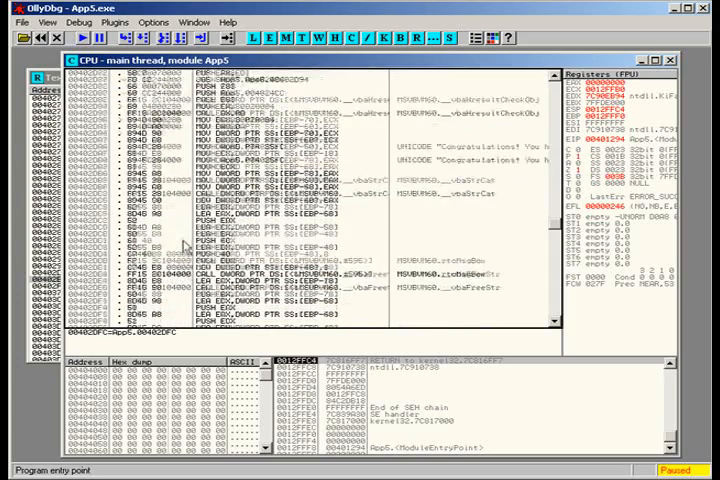
scroll(down, 3)
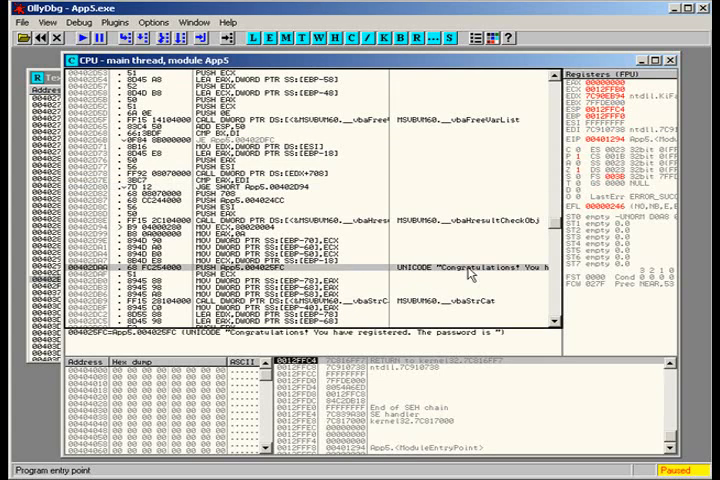
mouse_move(474, 276)
text(JMP 00402D71)
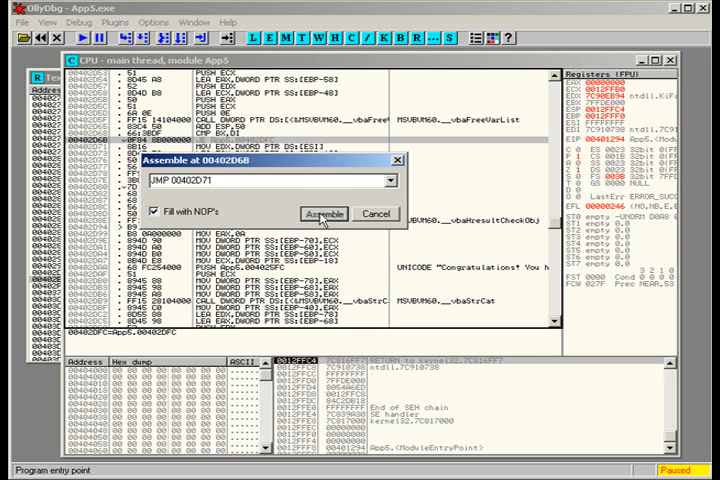
- Assemble the unconditional JMP, run App5, and register with an arbitrary code successfully
click(324, 212)
text(aaa)
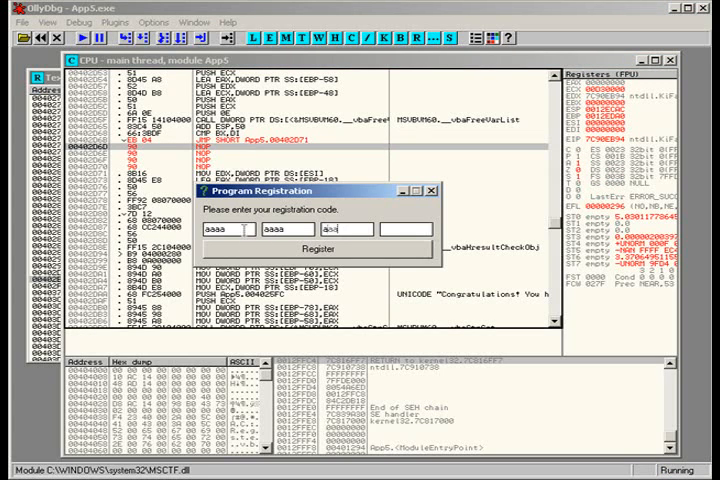
click(312, 248)
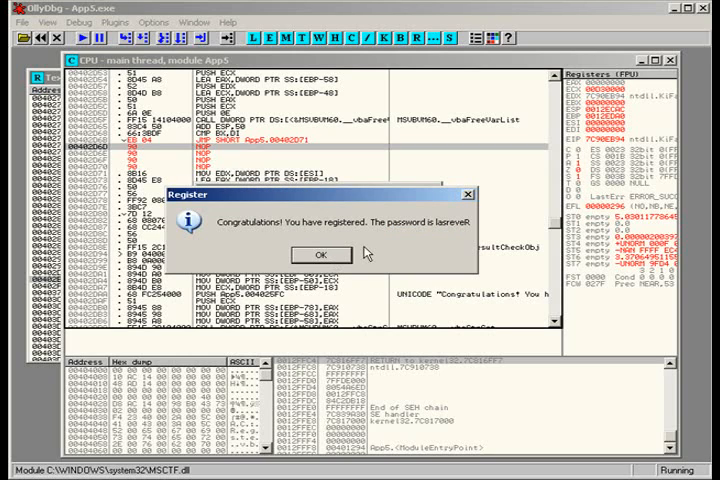